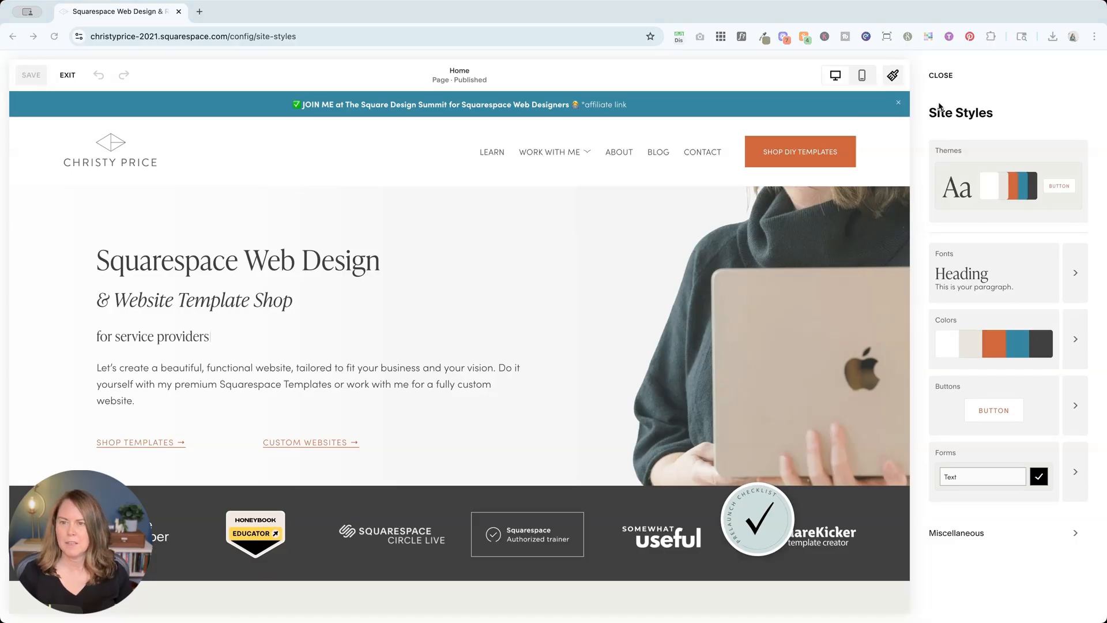
Step: Edit the page text to read 'law firms' while the heading font settings are opened
{"action": "key", "text": "Backspace"}
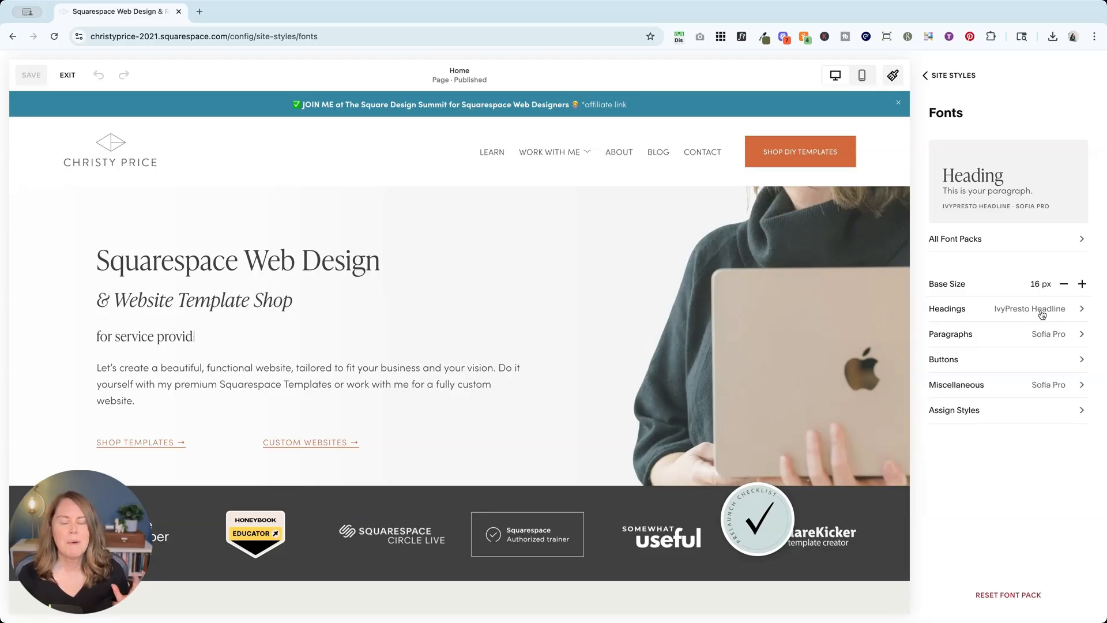
{"action": "key", "text": "Backspace"}
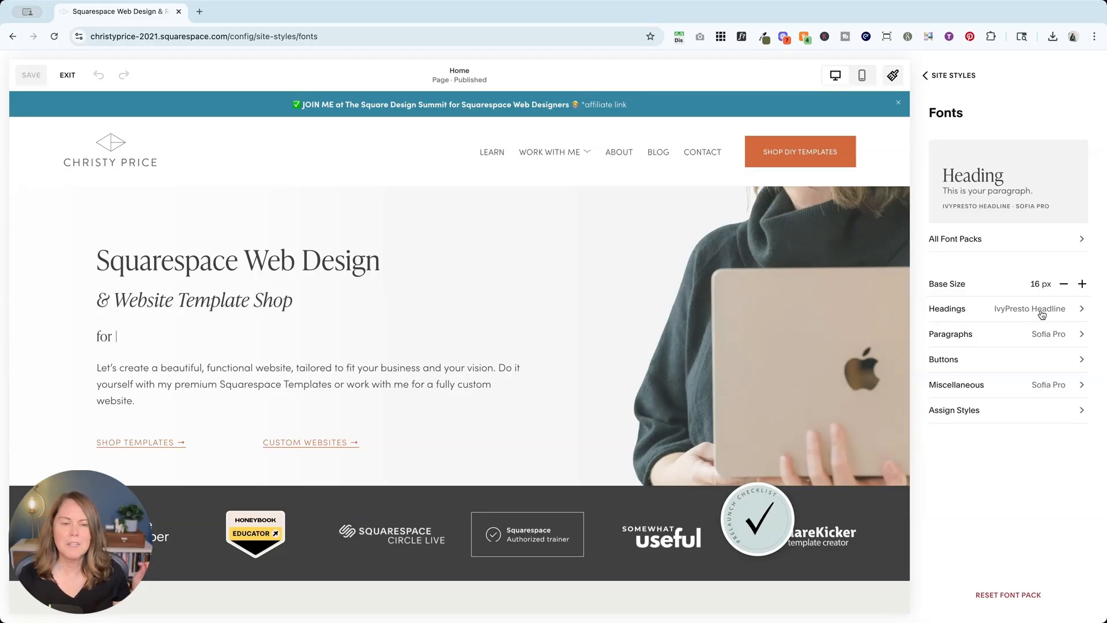
{"action": "type", "text": "law firms"}
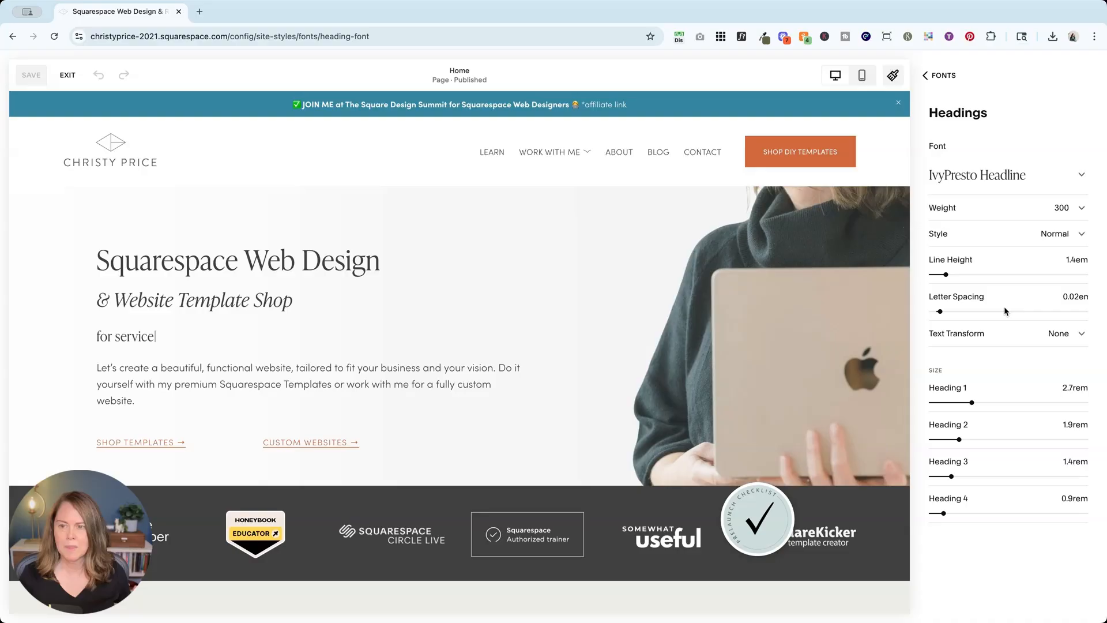
Step: Reach the Uploaded fonts panel from the heading font list
{"action": "left_click", "coordinate": [1002, 174]}
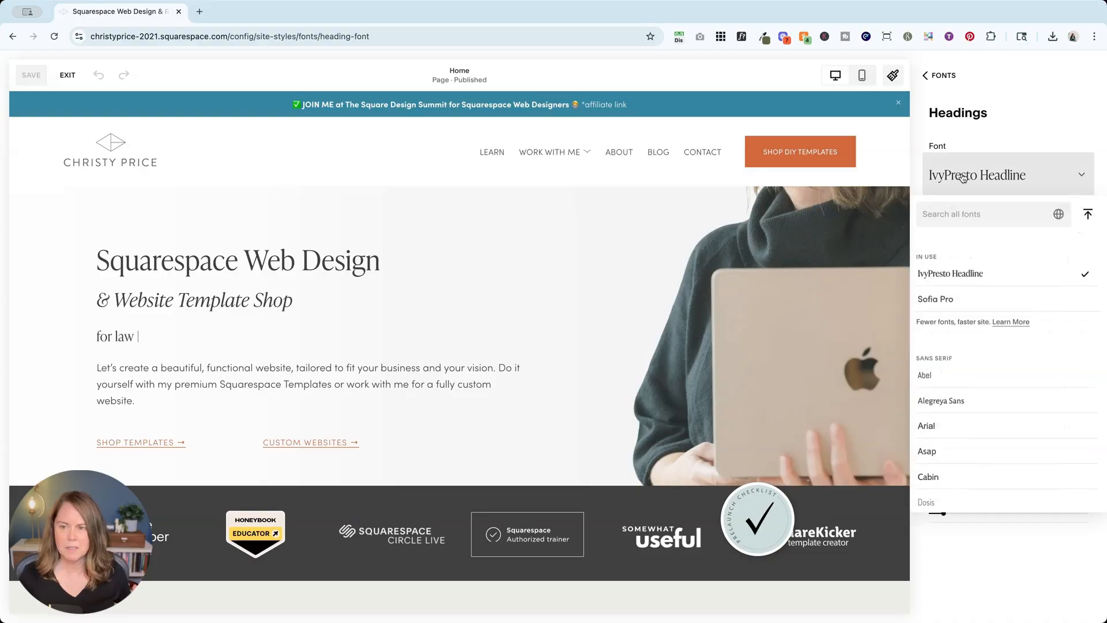
{"action": "type", "text": "ir"}
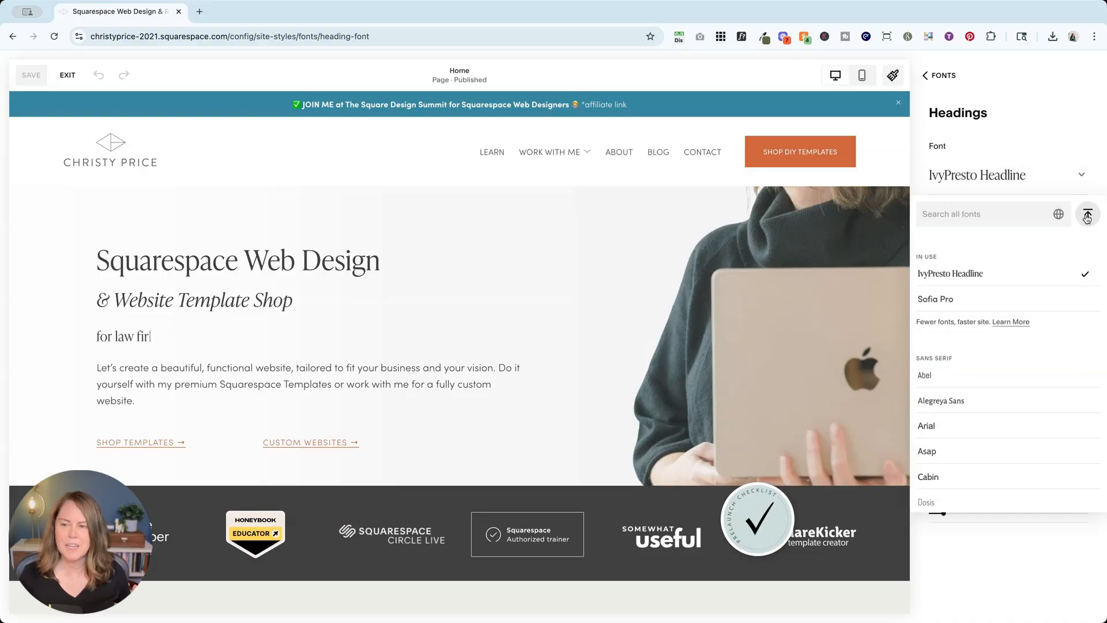
{"action": "type", "text": "authors"}
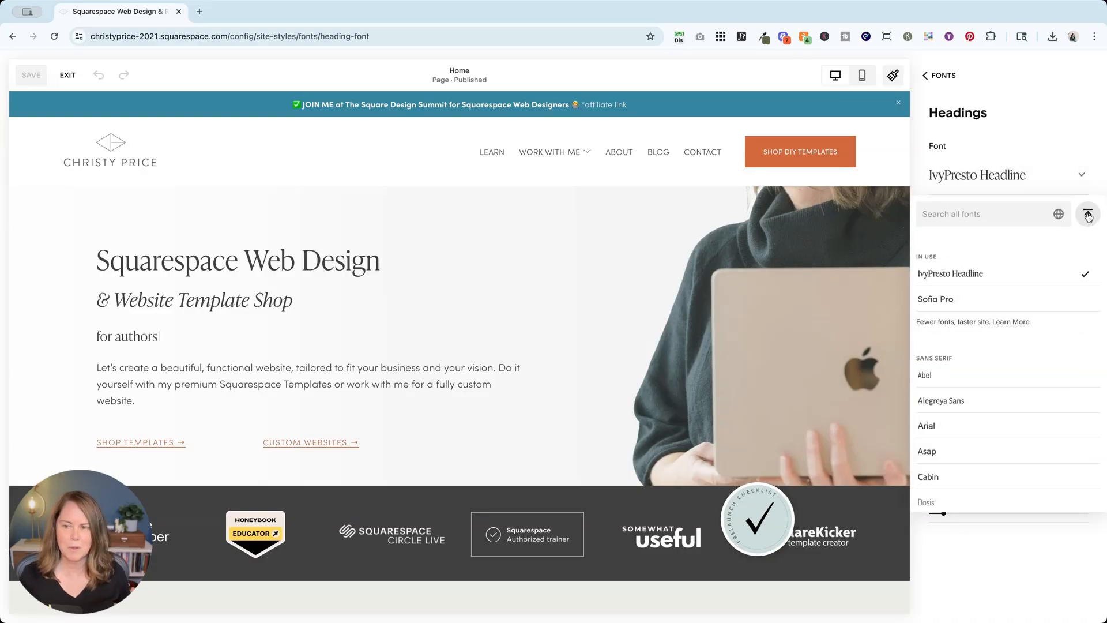
{"action": "left_click", "coordinate": [1087, 215]}
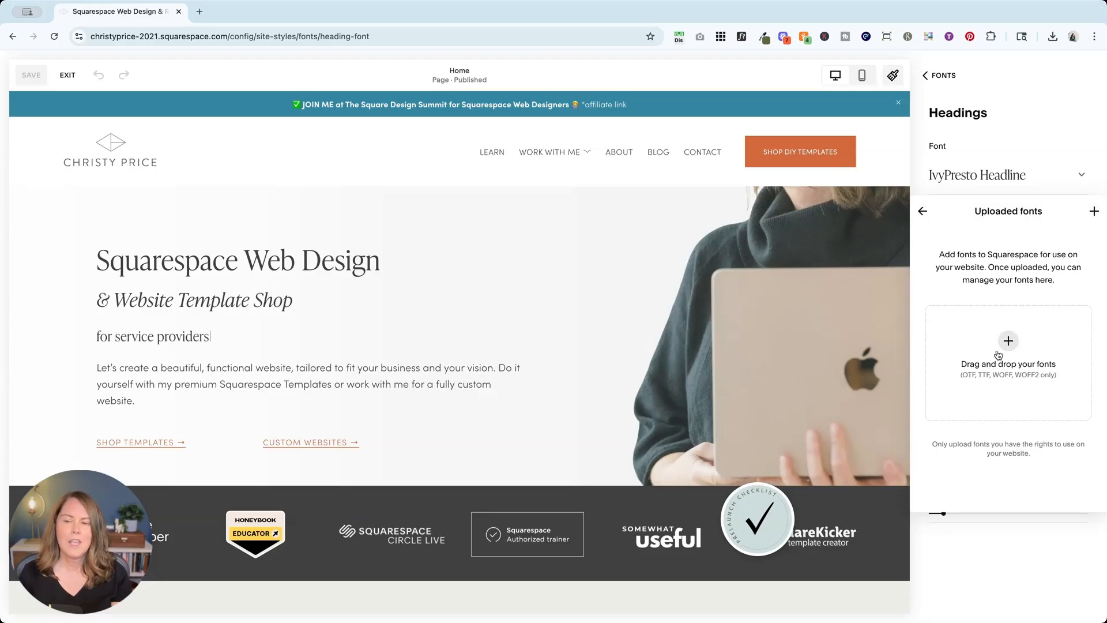
Step: Retype the page's rotating text entries: authors, service providers, law firms
{"action": "key", "text": "backspace"}
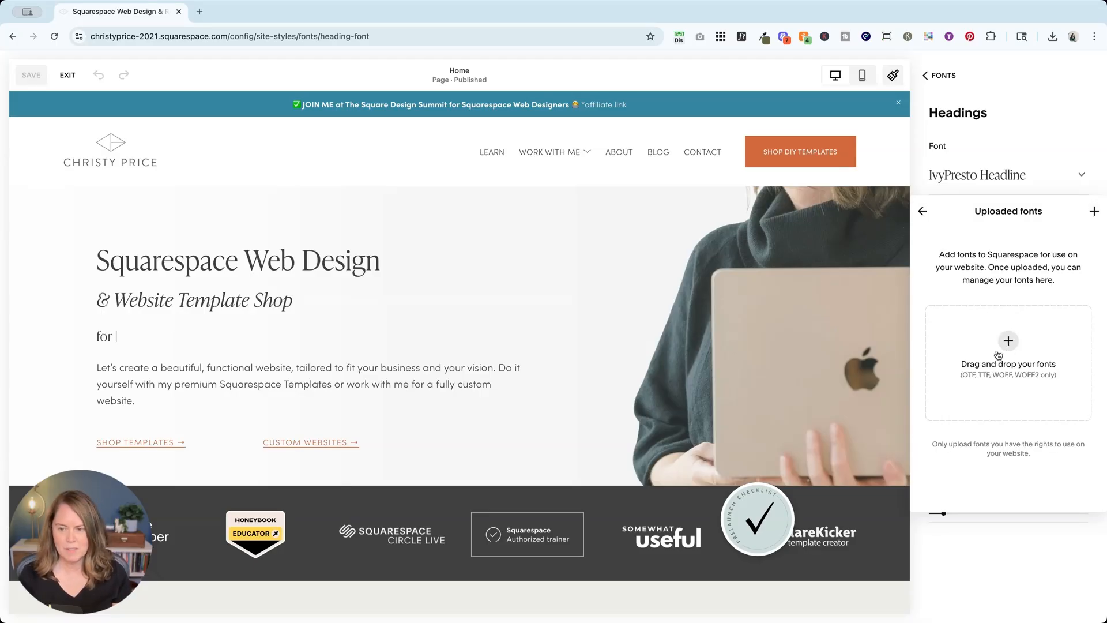
{"action": "type", "text": "authors"}
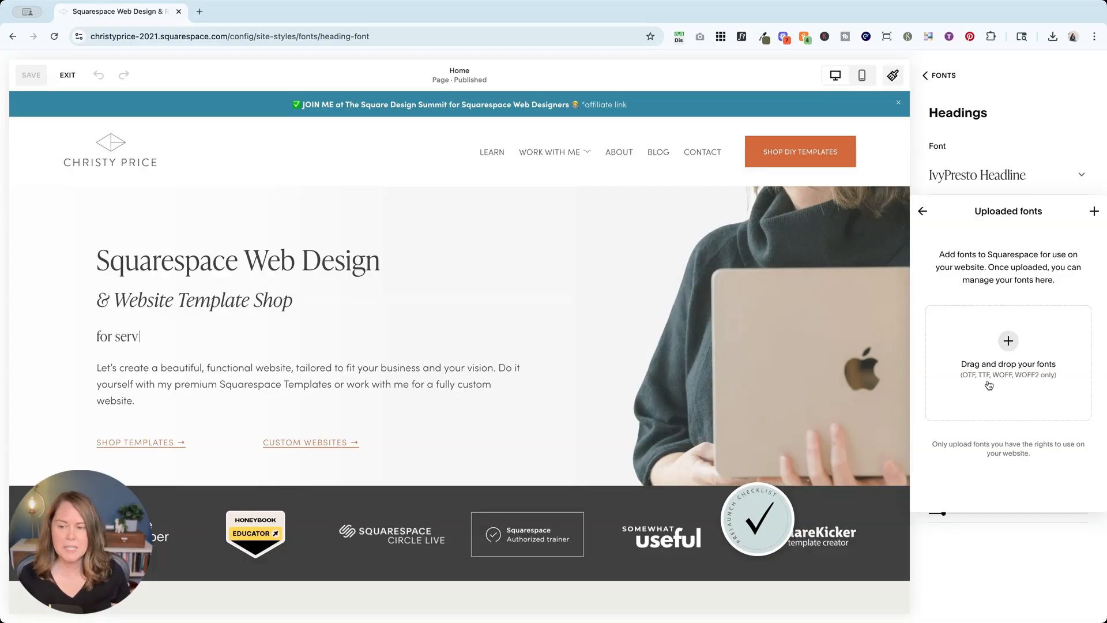
{"action": "type", "text": "ice providers"}
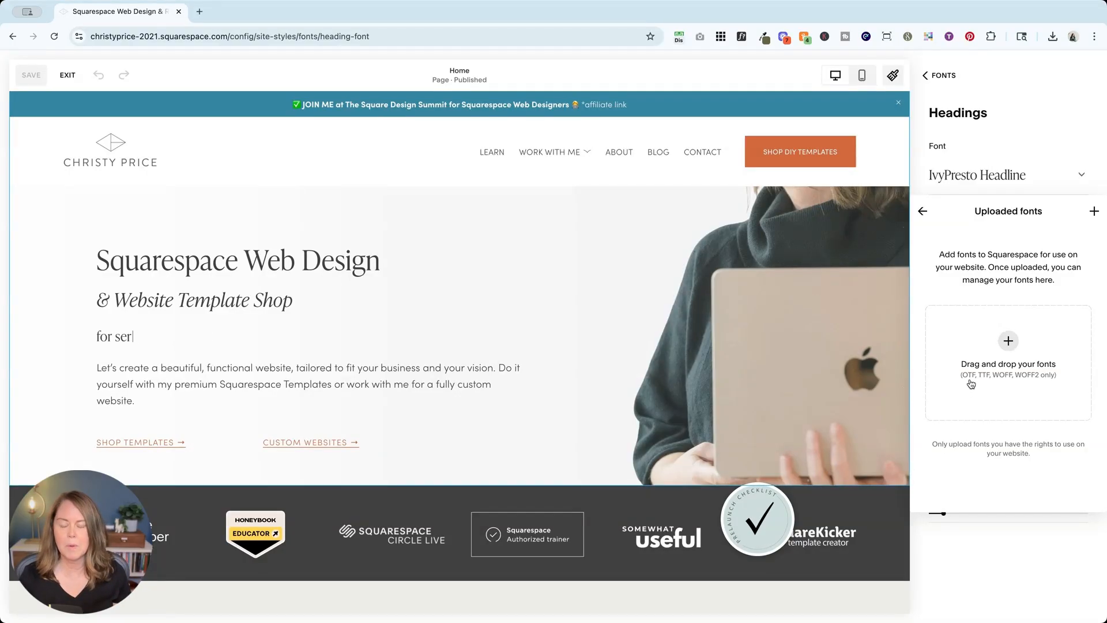
{"action": "type", "text": "law fi"}
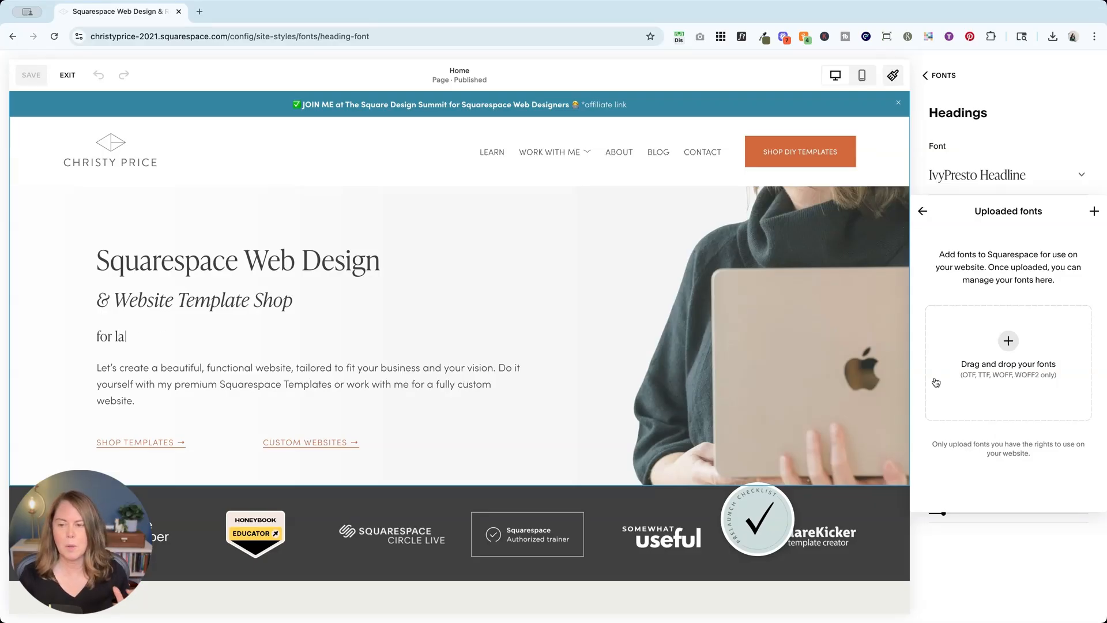
{"action": "type", "text": "uthors"}
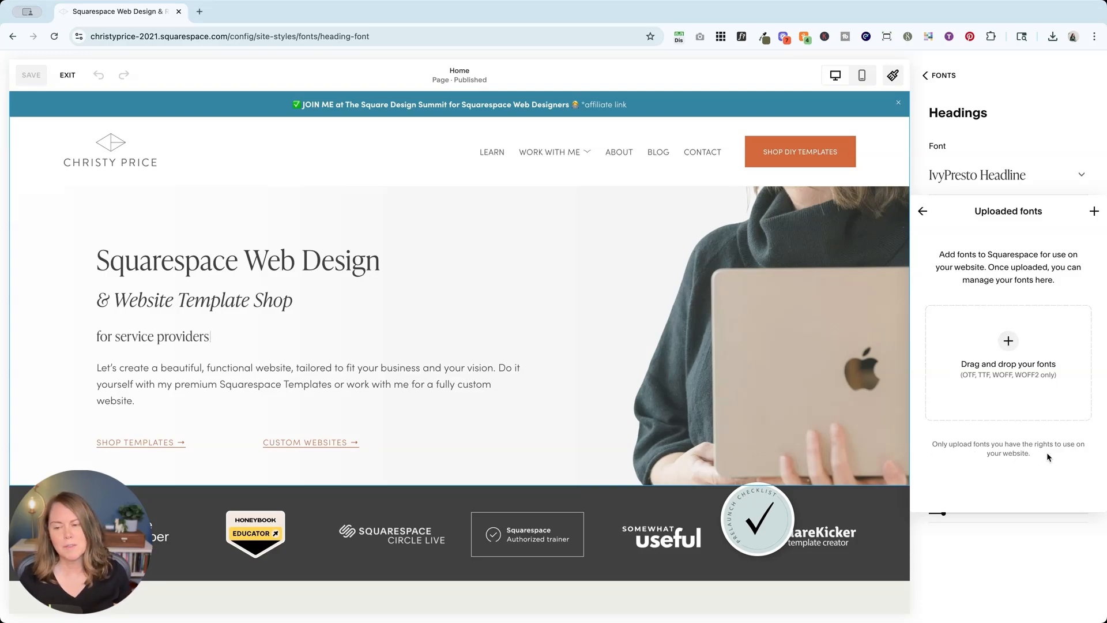
{"action": "key", "text": "Backspace"}
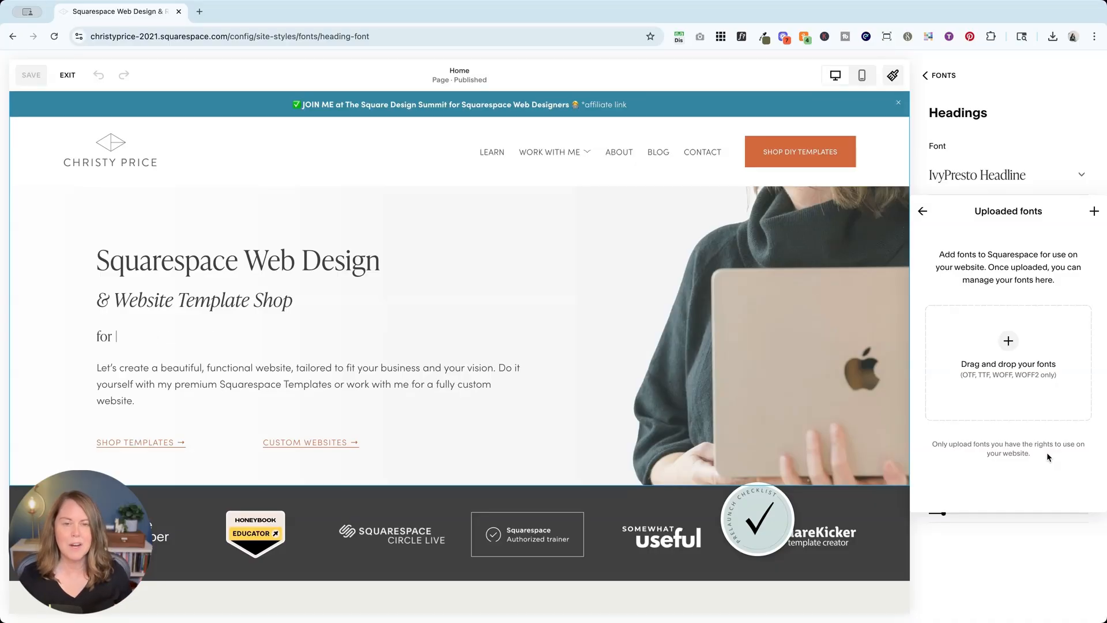
{"action": "type", "text": "law fir"}
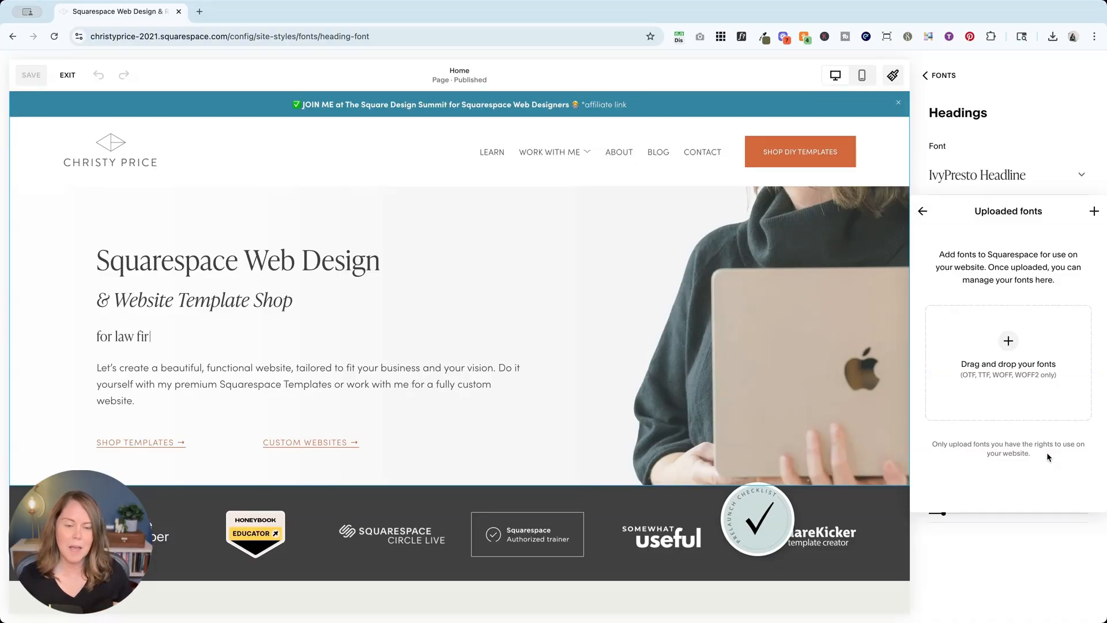
{"action": "key", "text": "Backspace"}
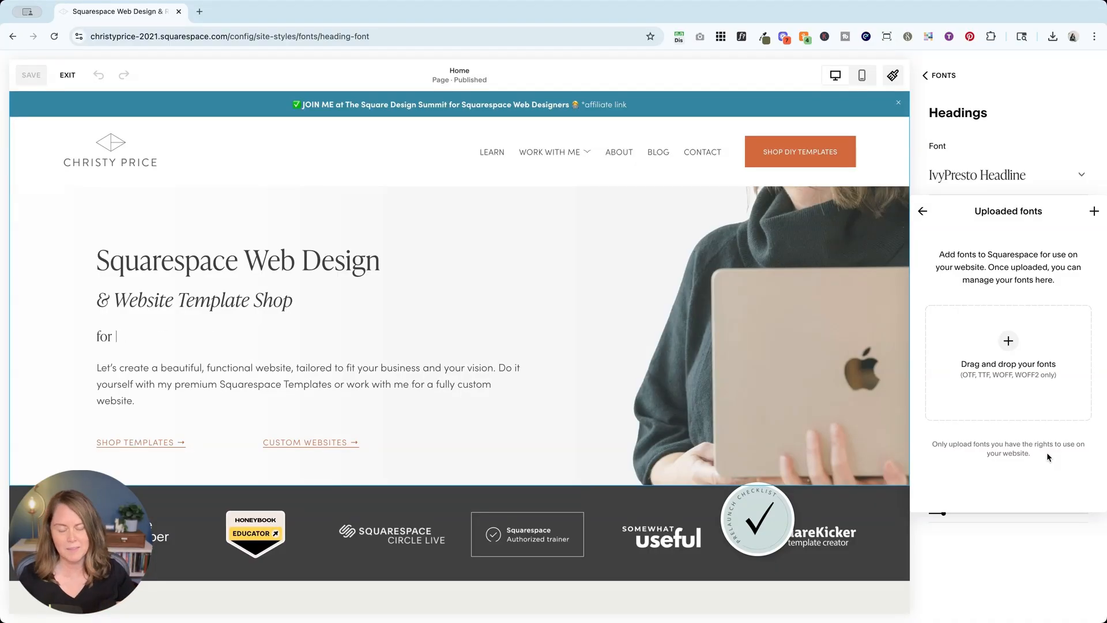
{"action": "type", "text": "authors"}
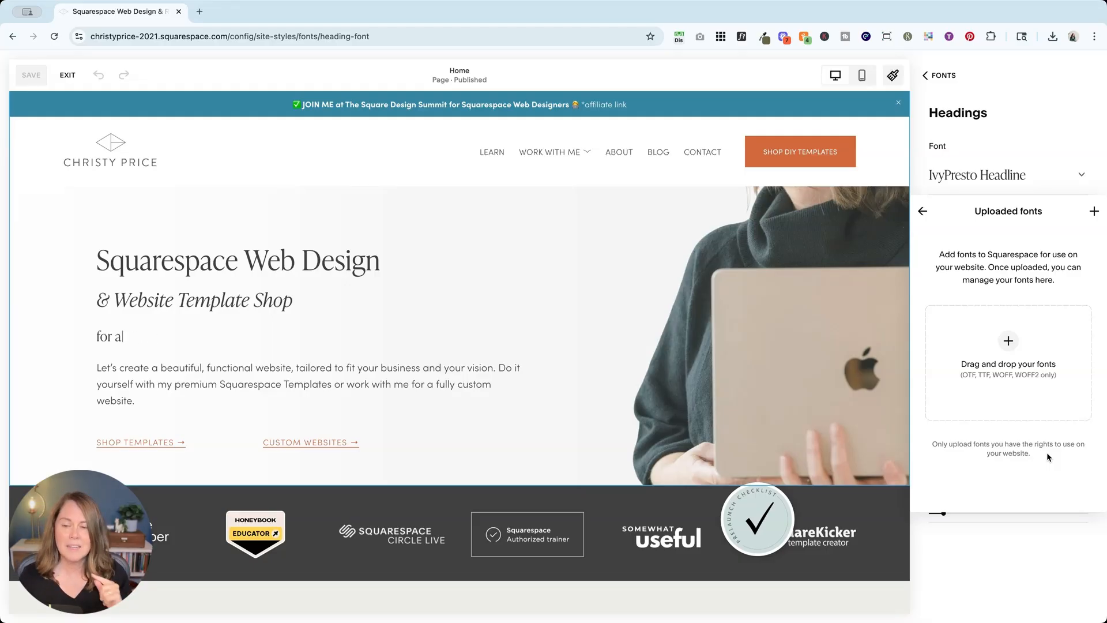
{"action": "type", "text": "uthors"}
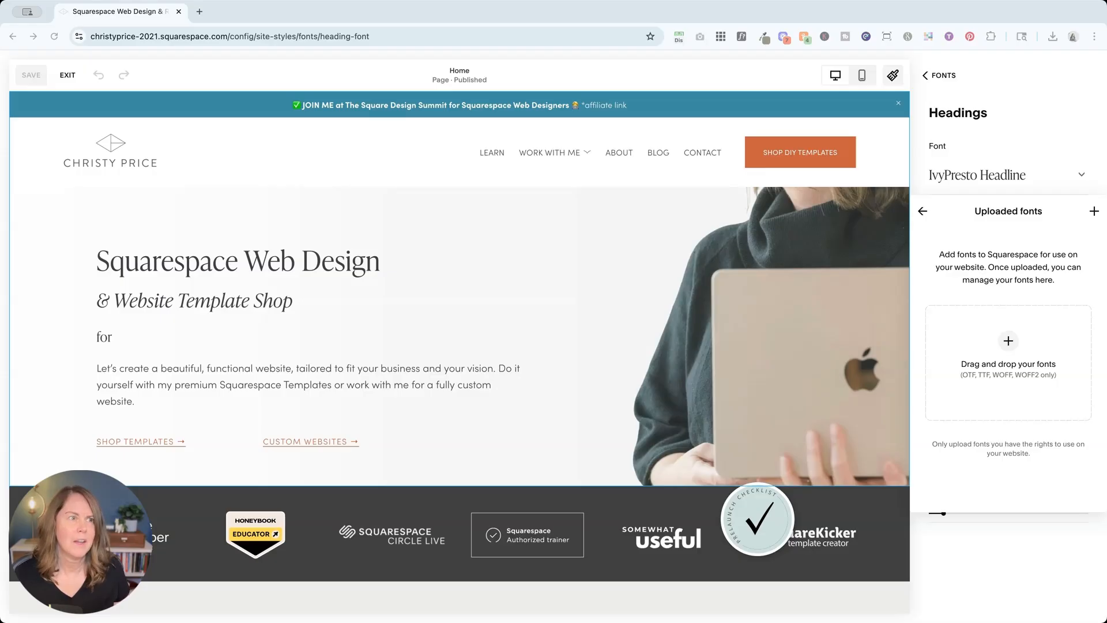
{"action": "mouse_move", "coordinate": [465, 417]}
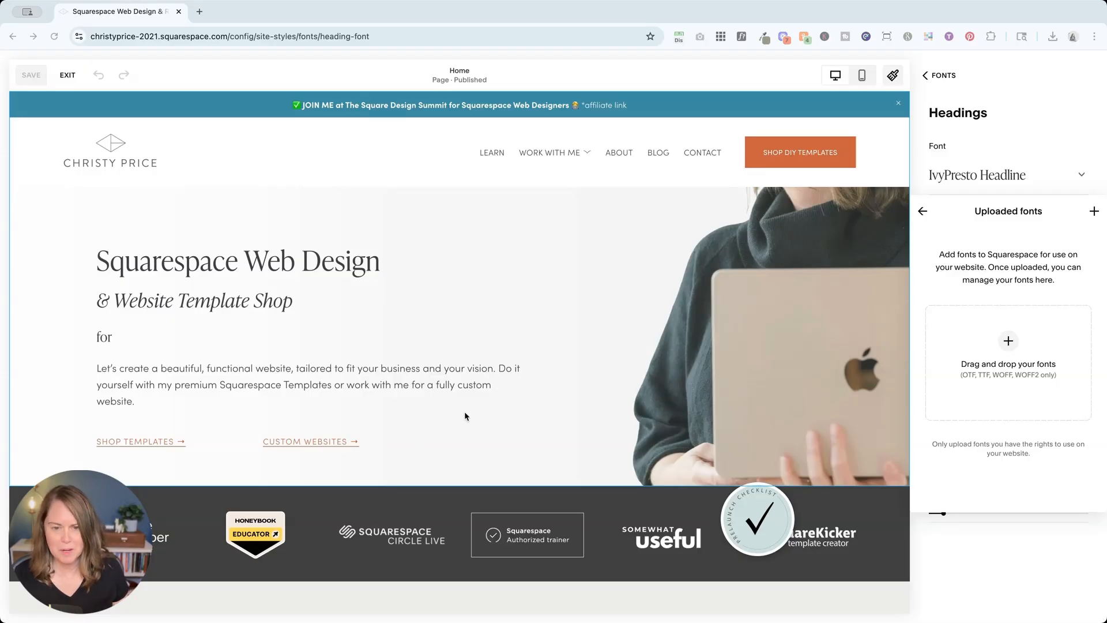
{"action": "mouse_move", "coordinate": [522, 411]}
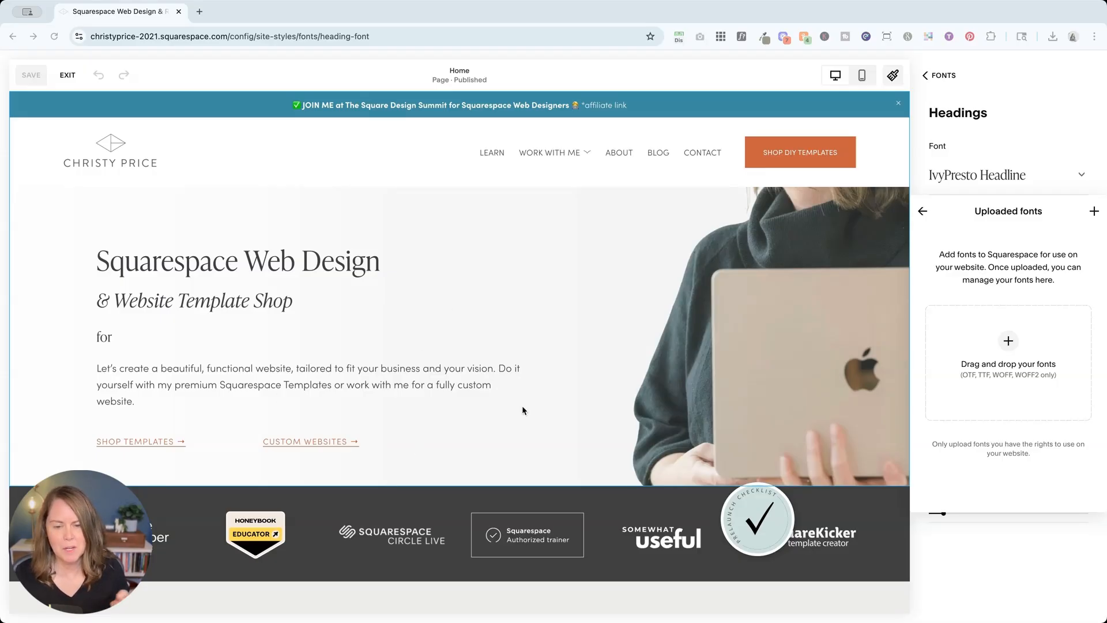
{"action": "mouse_move", "coordinate": [1008, 361]}
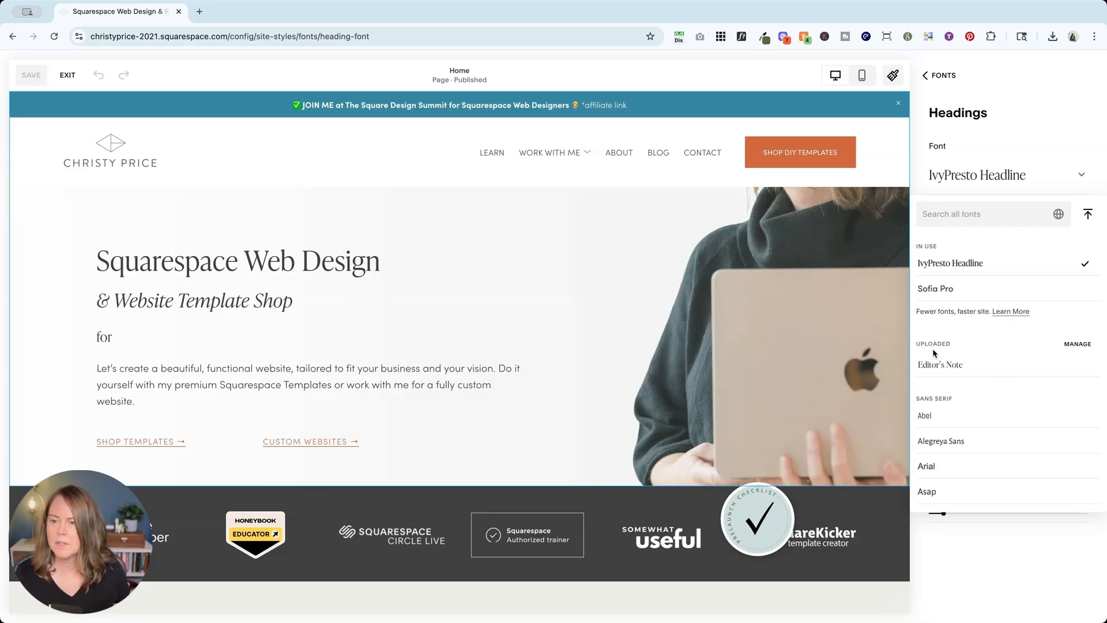
{"action": "mouse_move", "coordinate": [1080, 335]}
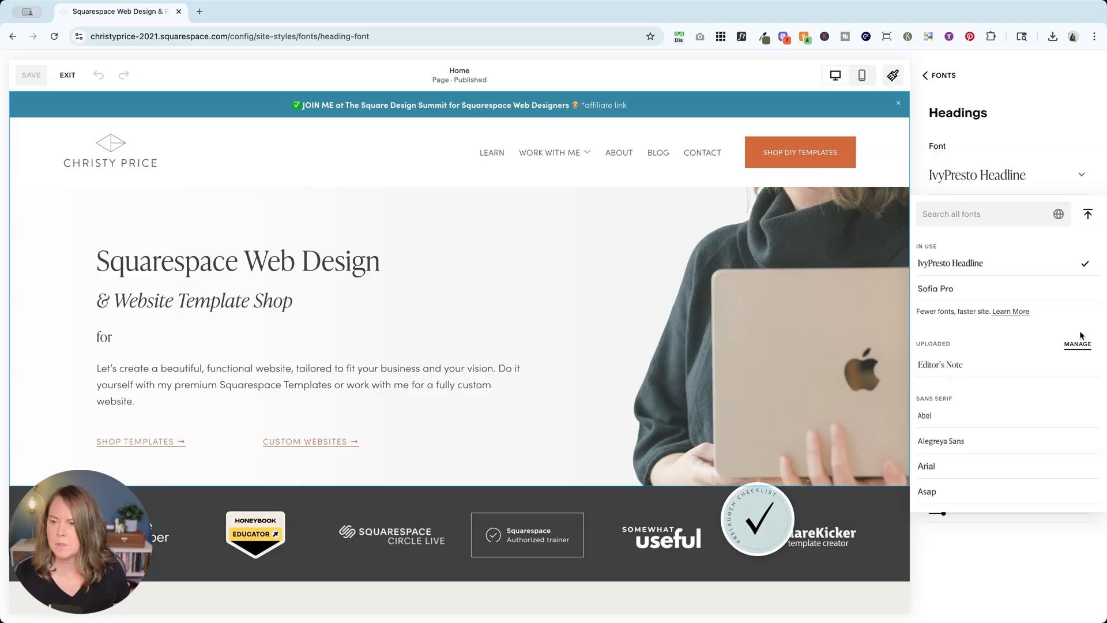
Step: Review the uploaded Editor's Note family and return to the Headings font panel
{"action": "left_click", "coordinate": [1077, 343]}
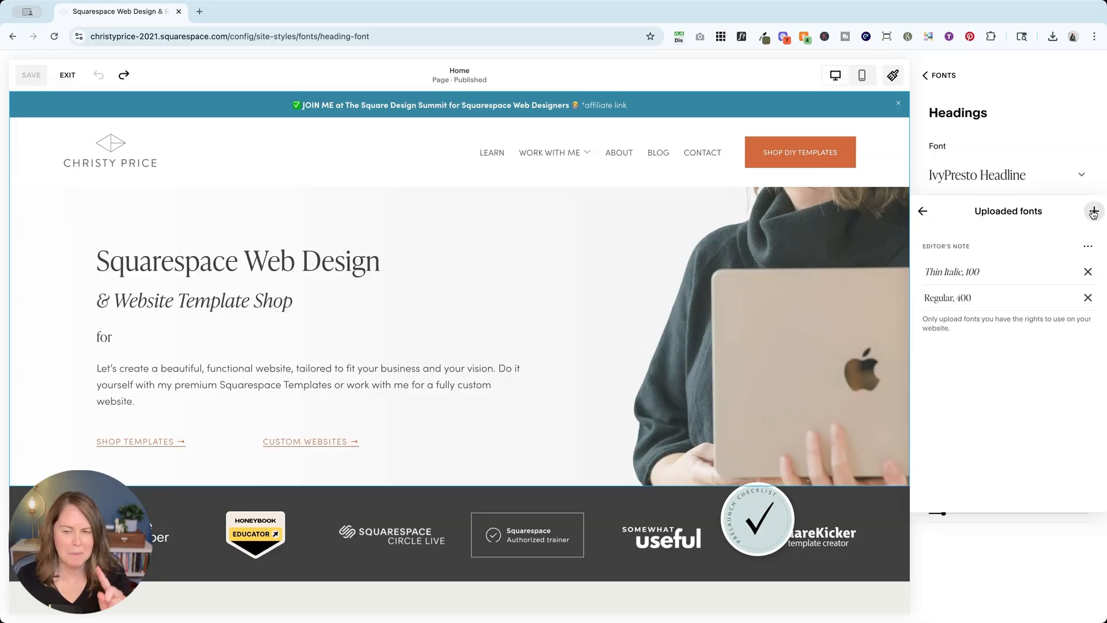
{"action": "left_click", "coordinate": [1093, 210]}
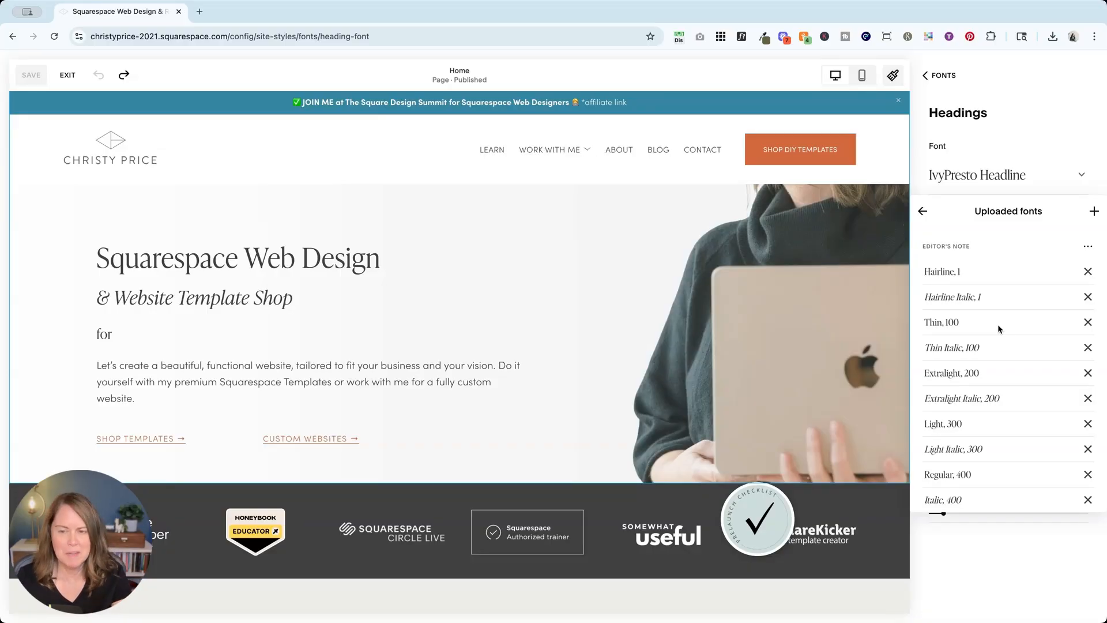
{"action": "mouse_move", "coordinate": [987, 252]}
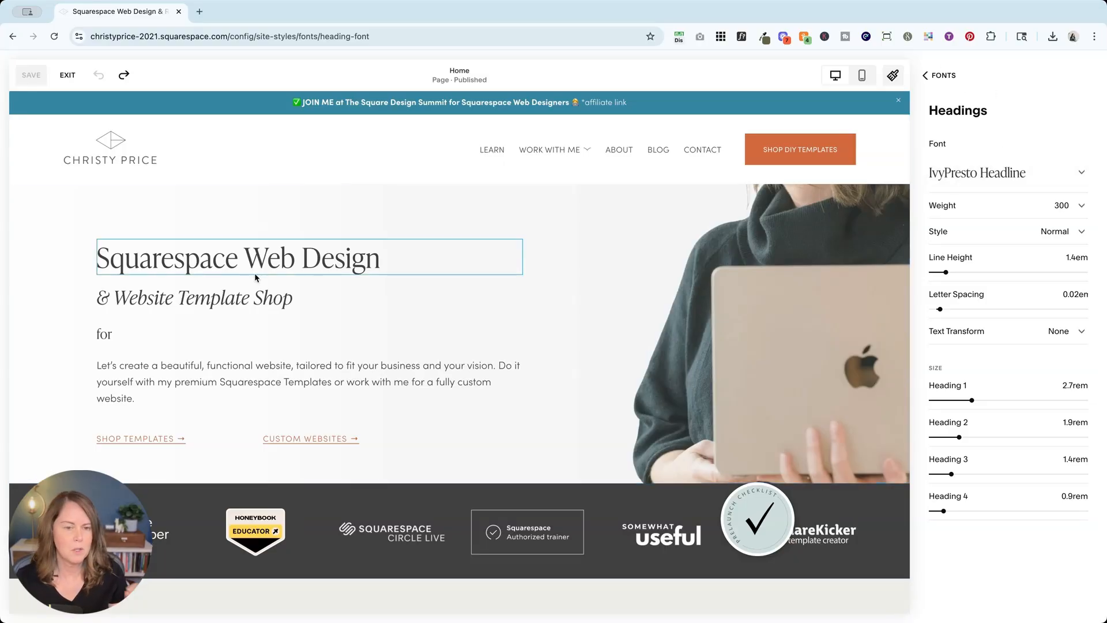
Step: Cancel the delete prompt for the uploaded font and choose Editor's Note for headings
{"action": "left_click", "coordinate": [1002, 171]}
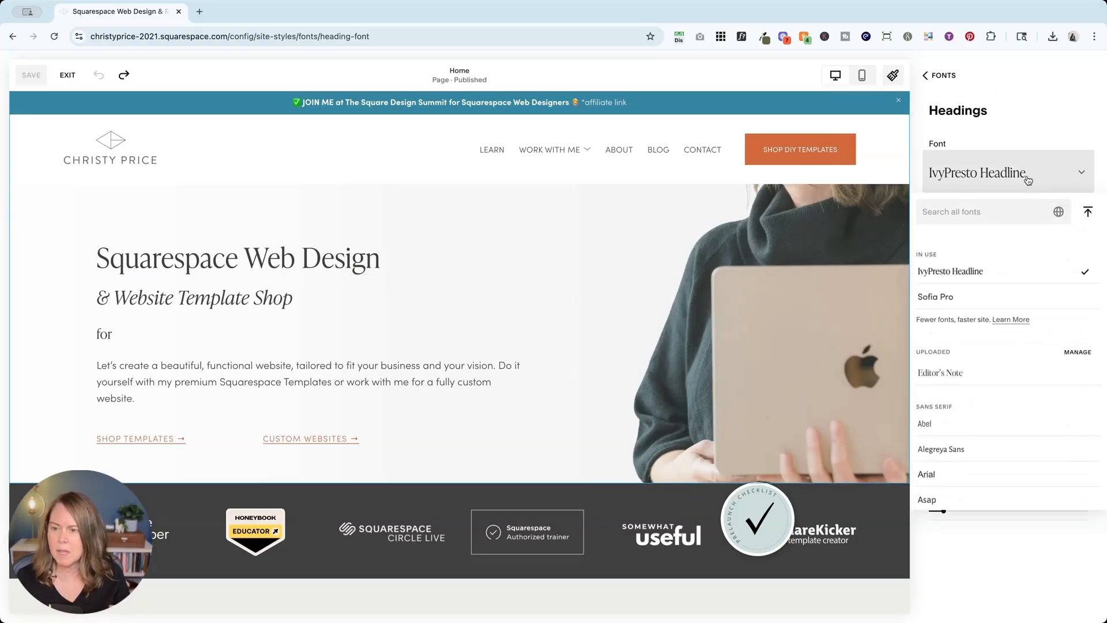
{"action": "mouse_move", "coordinate": [942, 379]}
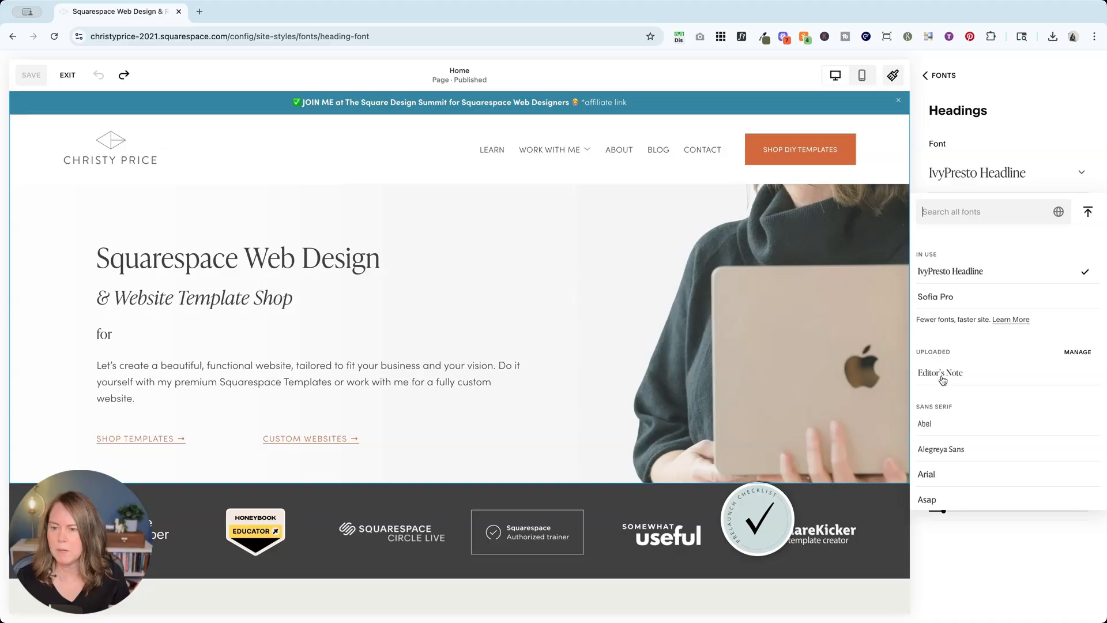
{"action": "left_click", "coordinate": [940, 372]}
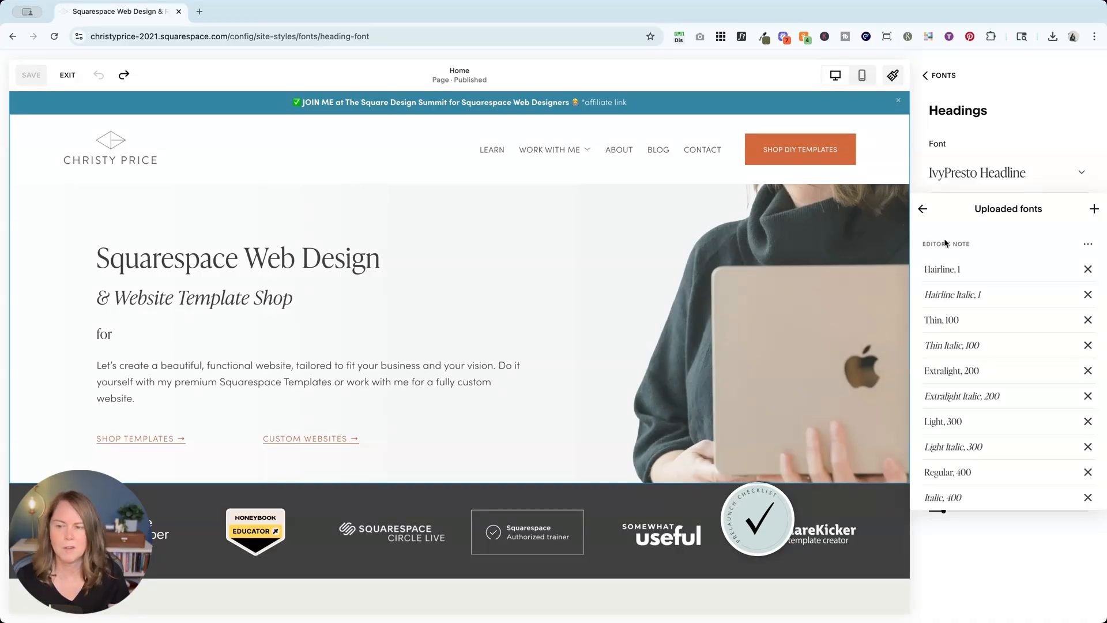
{"action": "left_click", "coordinate": [1088, 243]}
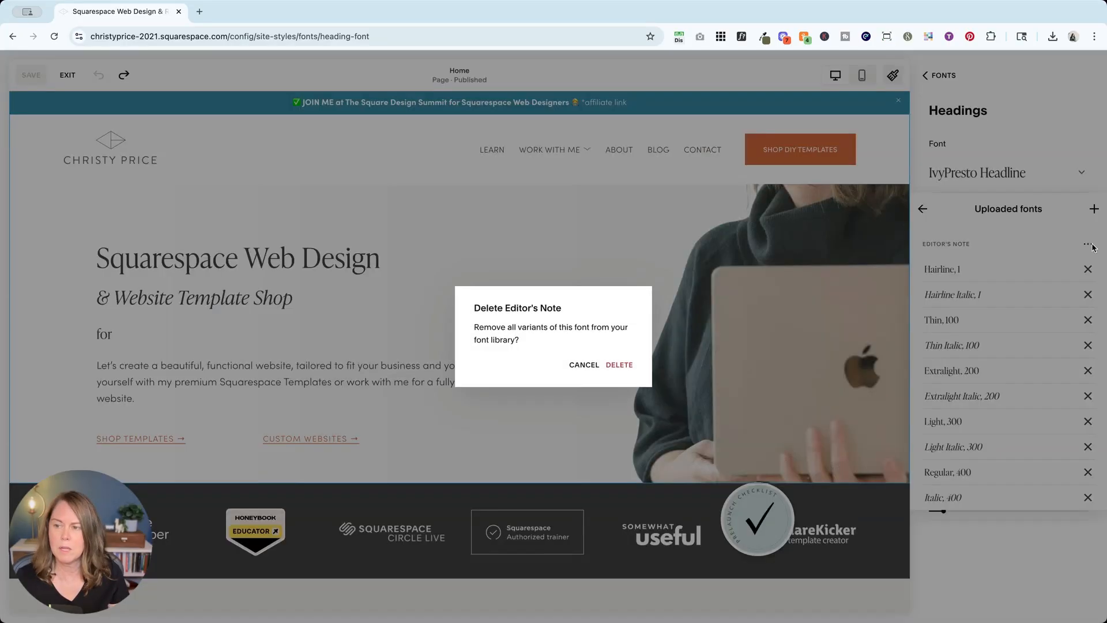
{"action": "left_click", "coordinate": [584, 364]}
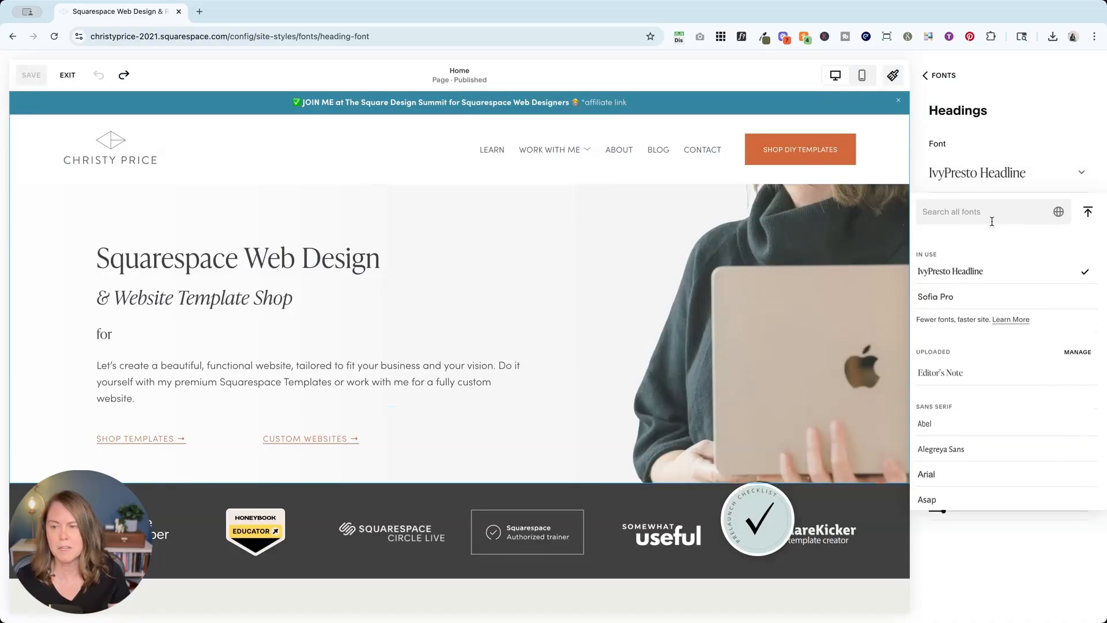
{"action": "left_click", "coordinate": [940, 373]}
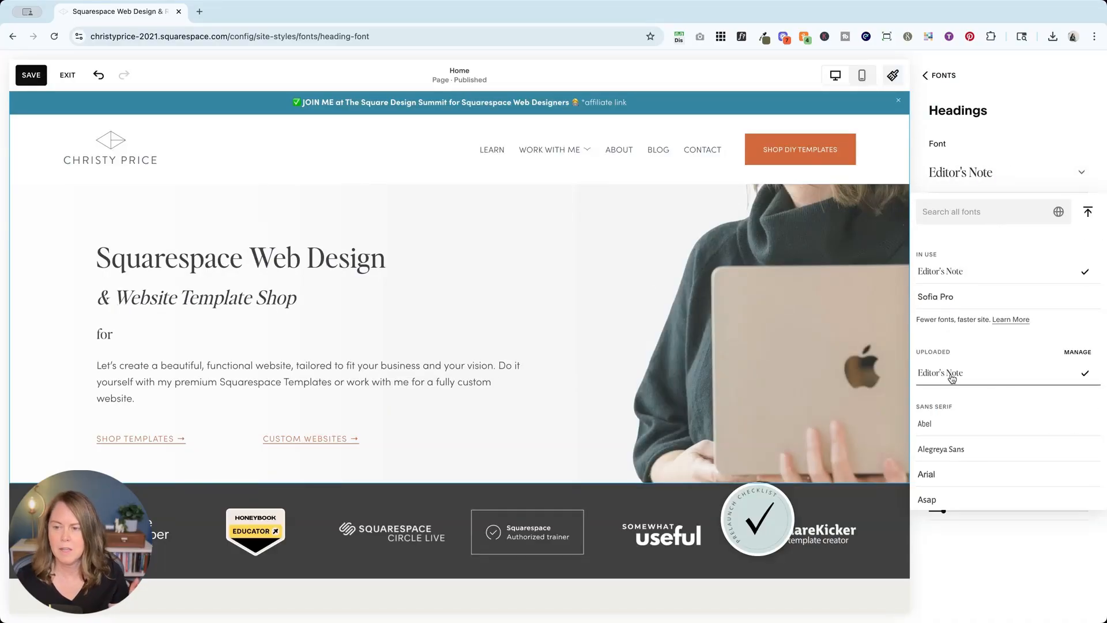
{"action": "mouse_move", "coordinate": [203, 284]}
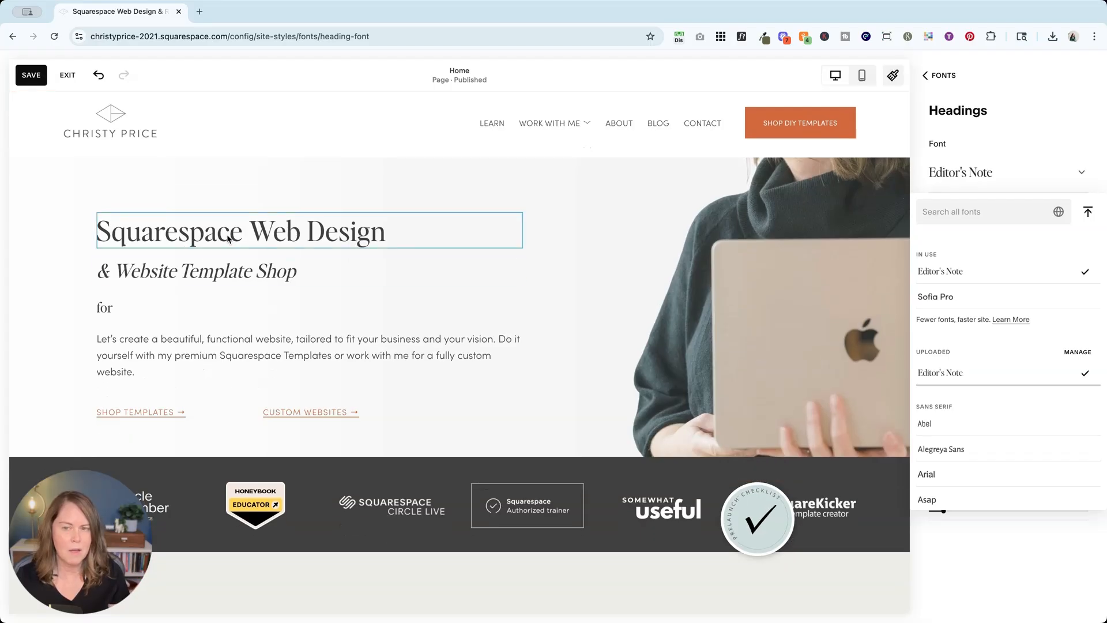
Step: Check the page preview with Editor's Note headings and return to the Fonts overview
{"action": "scroll", "scroll_direction": "down", "scroll_amount": 3}
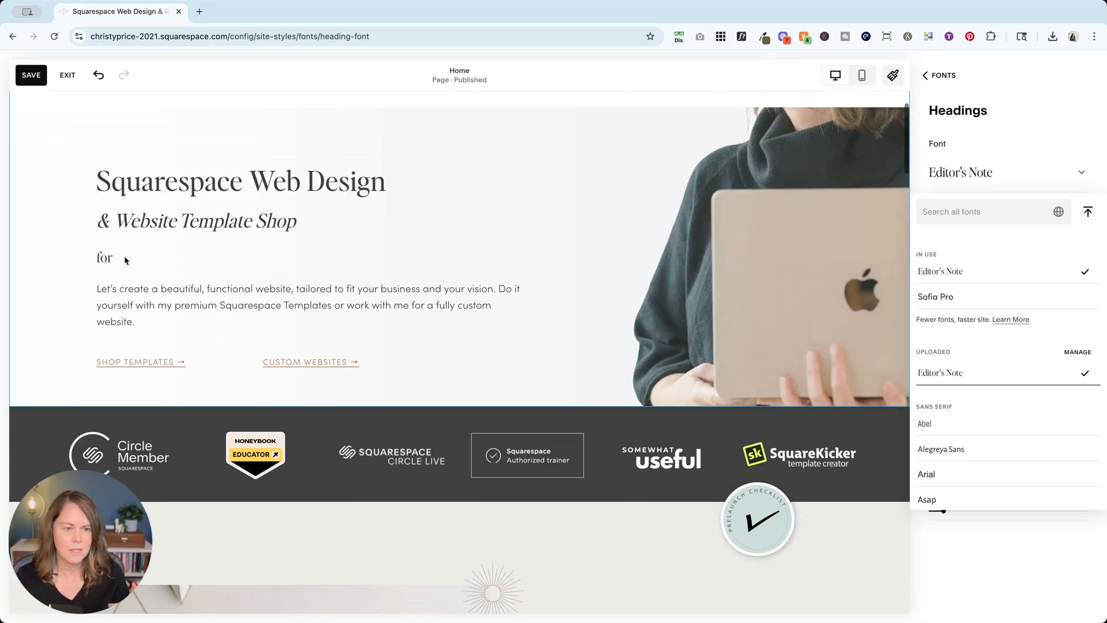
{"action": "left_click", "coordinate": [926, 76]}
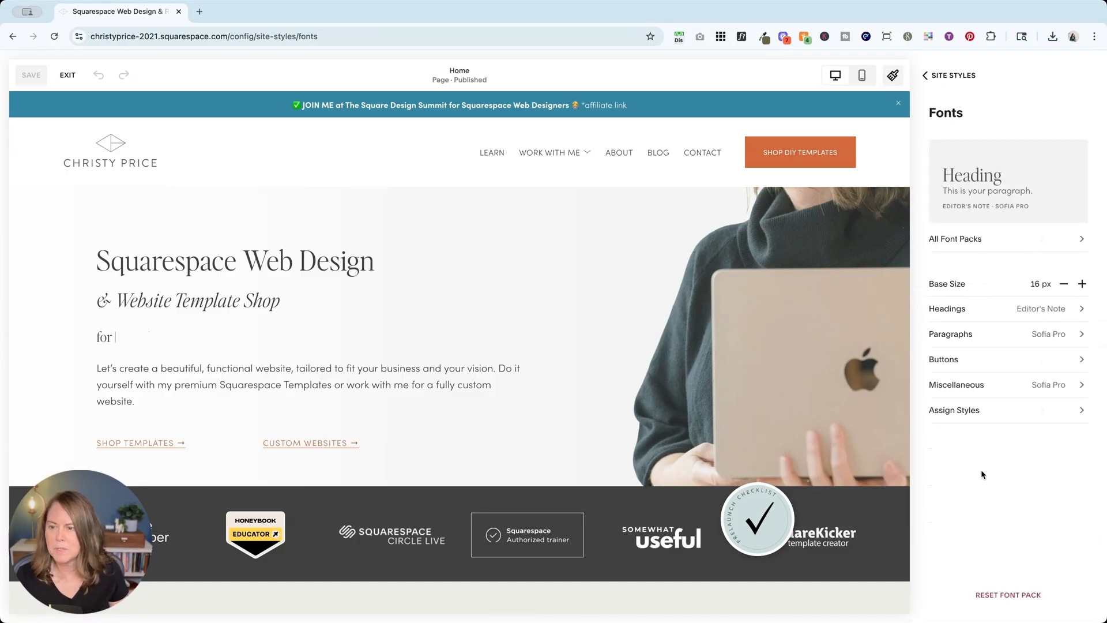
Step: Reopen the heading font list showing Editor's Note in use alongside Sofia Pro
{"action": "left_click", "coordinate": [929, 76]}
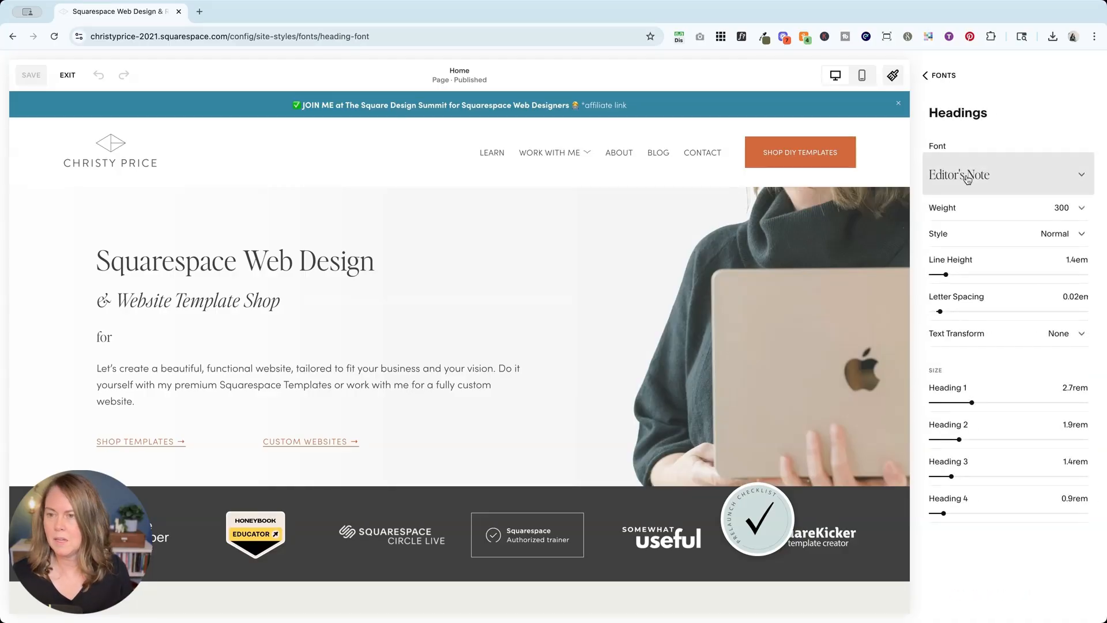
{"action": "left_click", "coordinate": [1006, 174]}
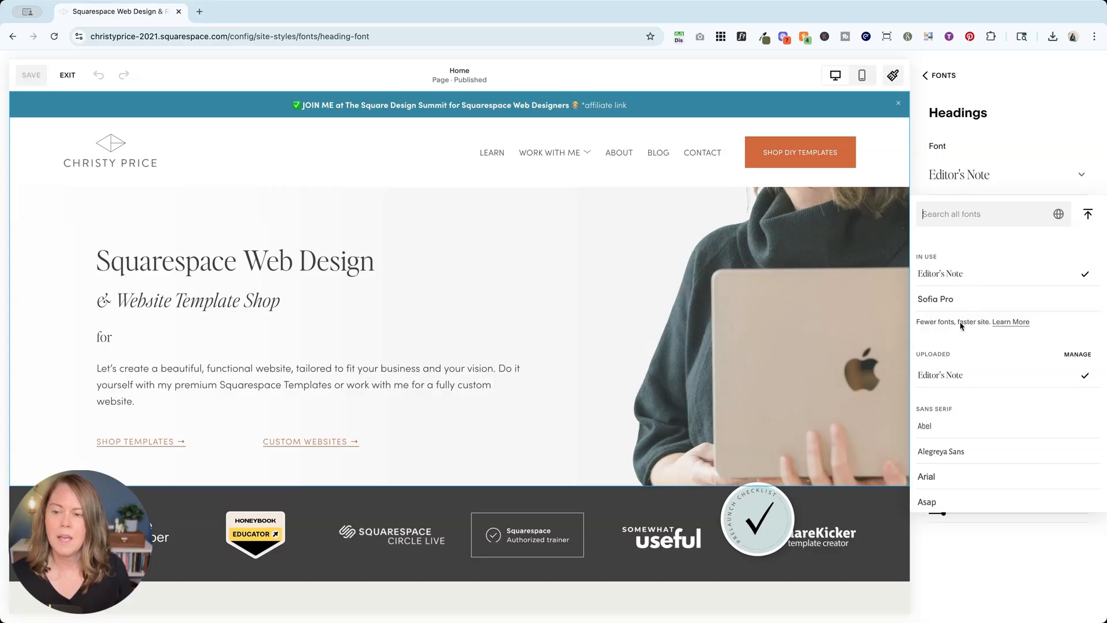
{"action": "mouse_move", "coordinate": [973, 283]}
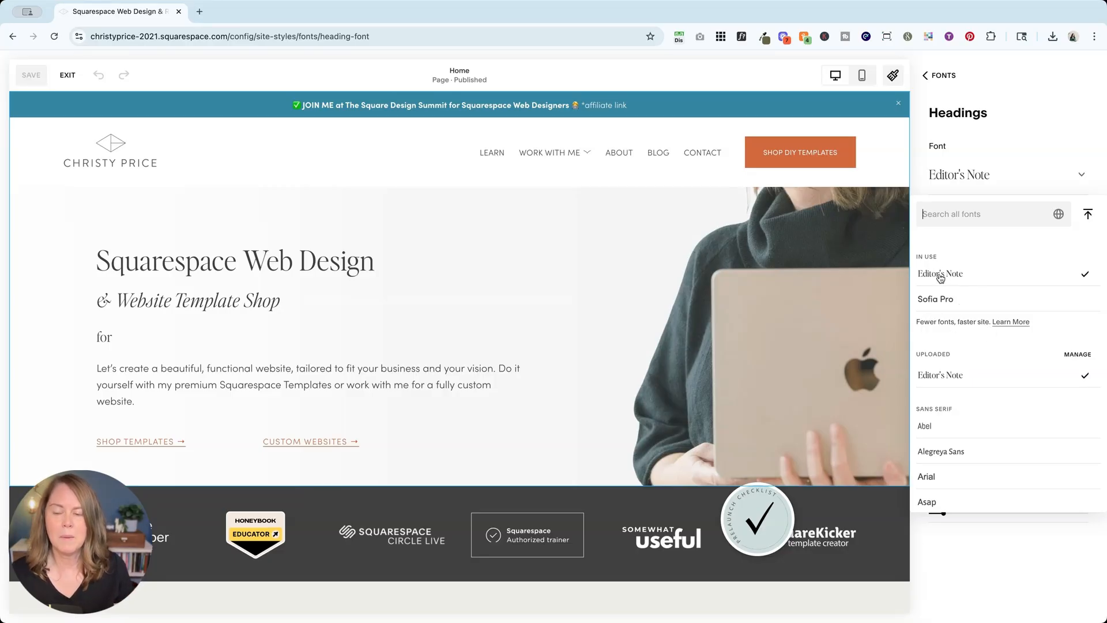
{"action": "mouse_move", "coordinate": [932, 261]}
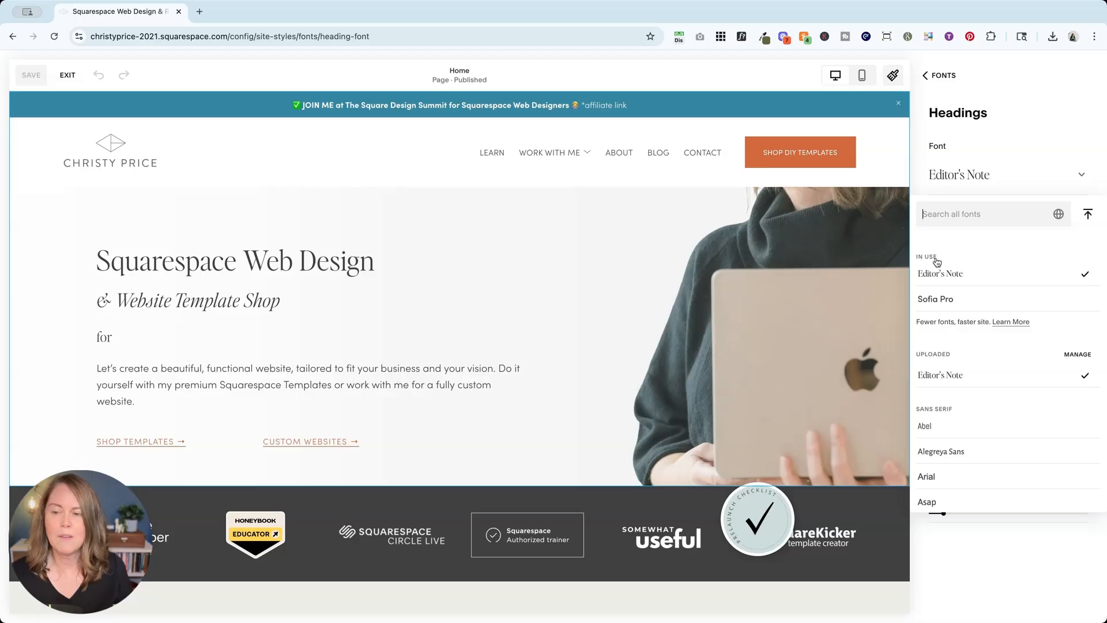
{"action": "mouse_move", "coordinate": [963, 256]}
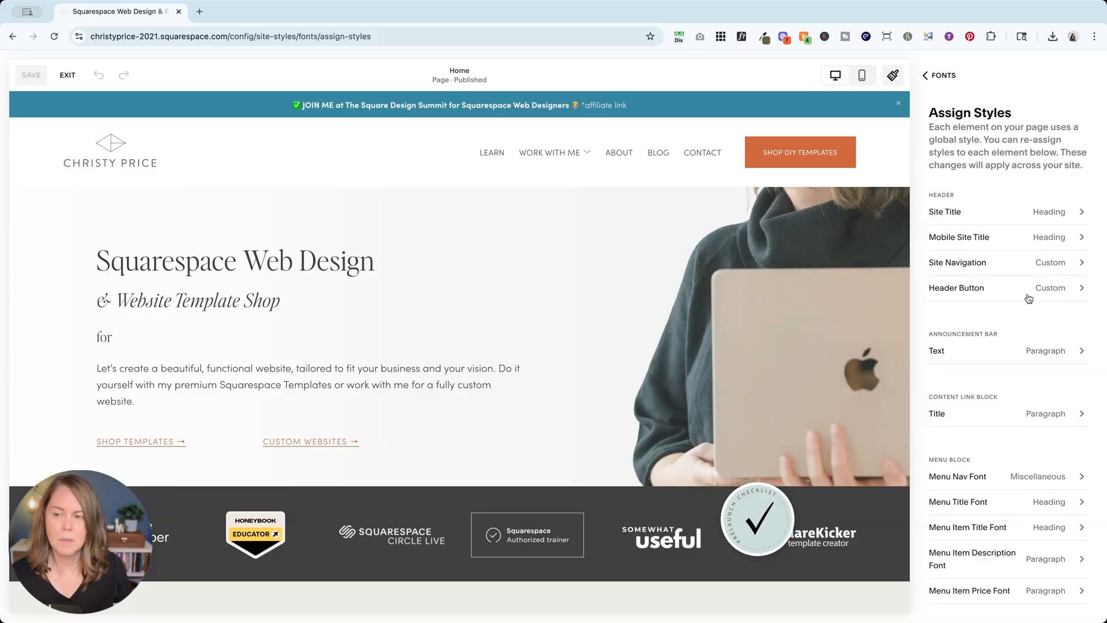
{"action": "mouse_move", "coordinate": [1038, 329]}
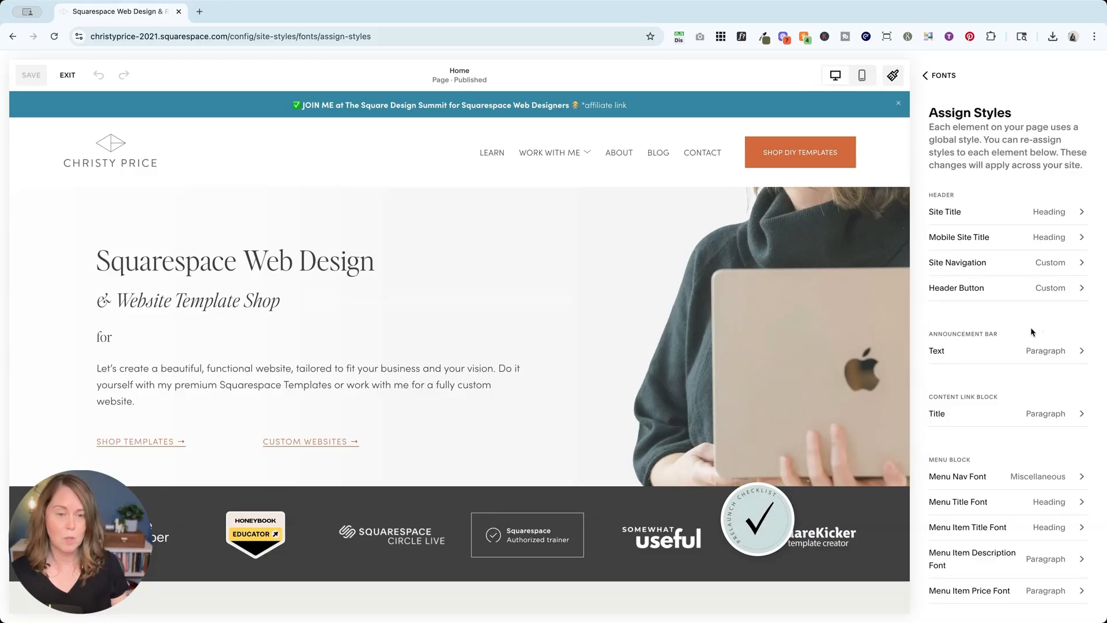
Step: Go back from Assign Styles to the heading font settings
{"action": "left_click", "coordinate": [67, 75]}
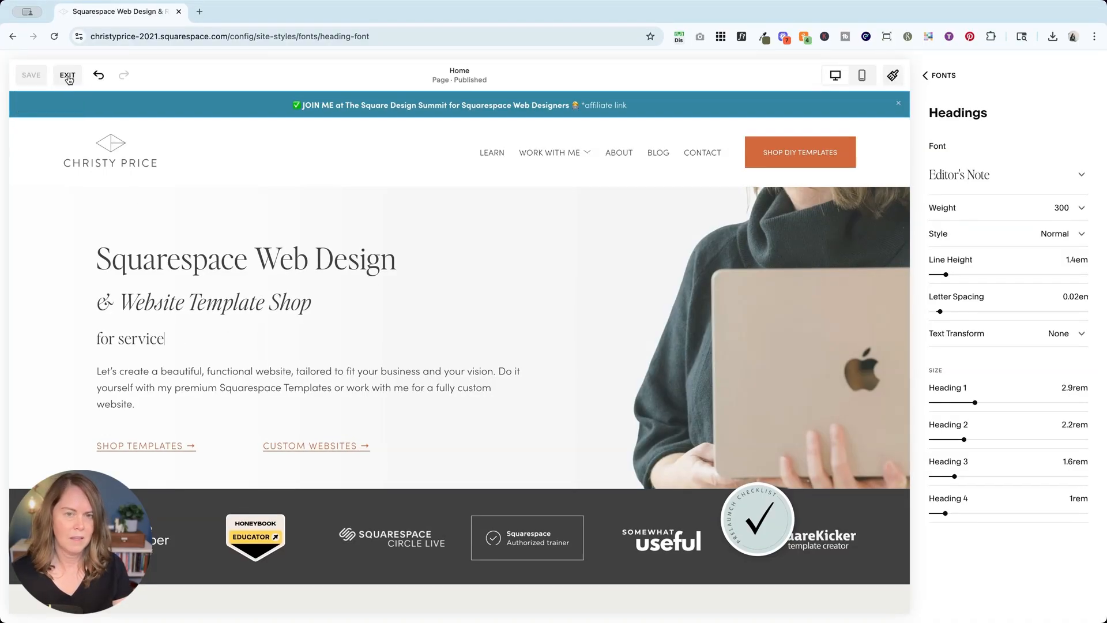
Step: Exit the style editor and scroll through the homepage's services and templates sections and back up
{"action": "left_click", "coordinate": [66, 75]}
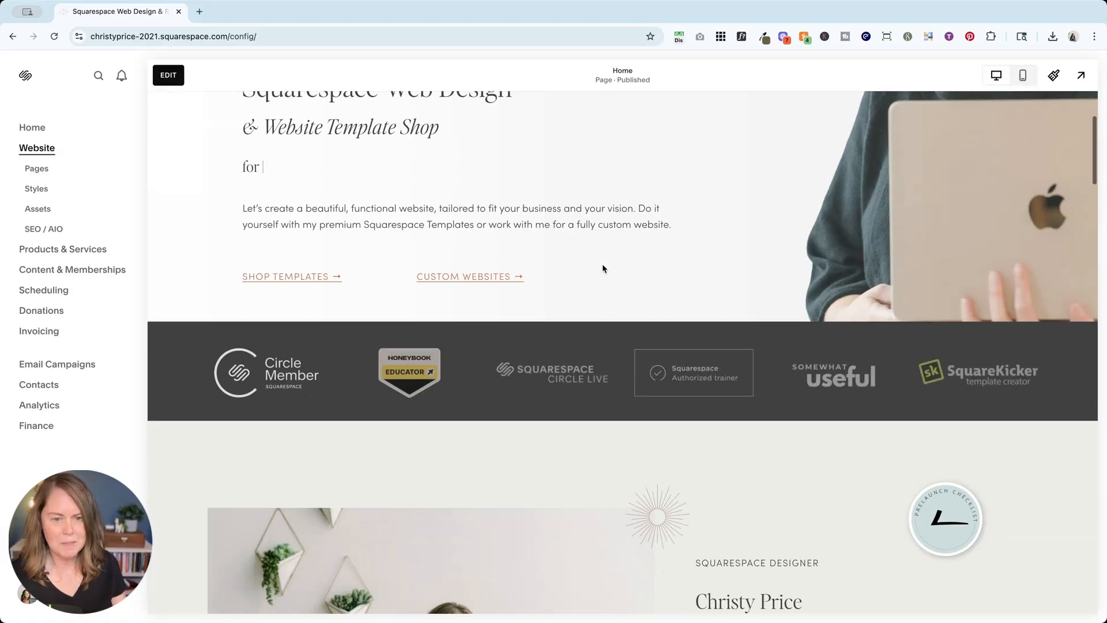
{"action": "scroll", "scroll_direction": "down", "scroll_amount": 3}
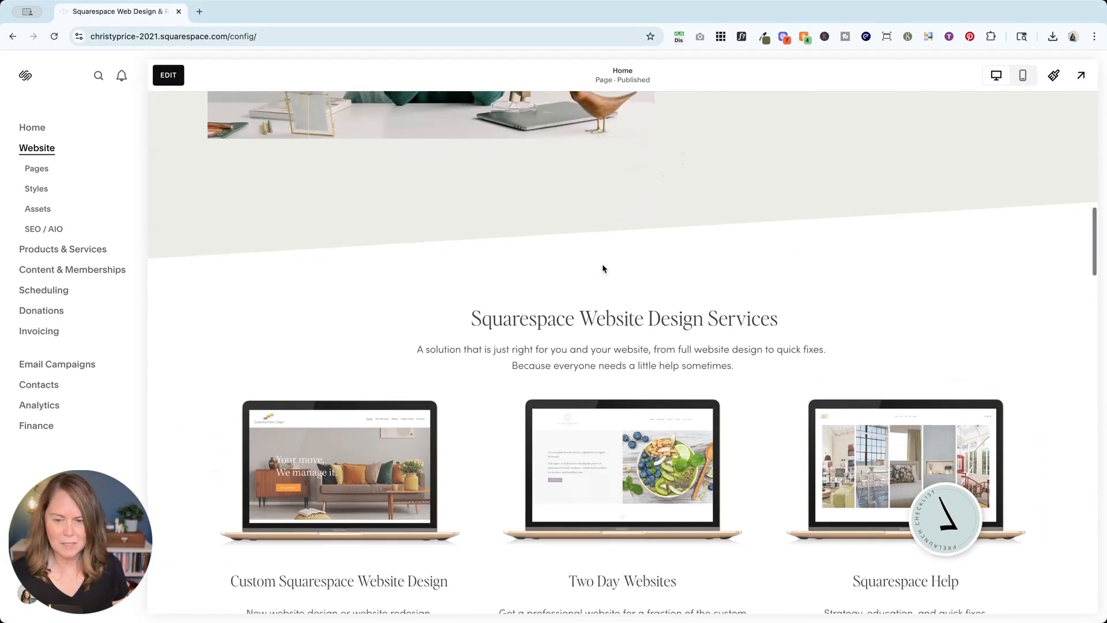
{"action": "scroll", "scroll_direction": "down", "scroll_amount": 3}
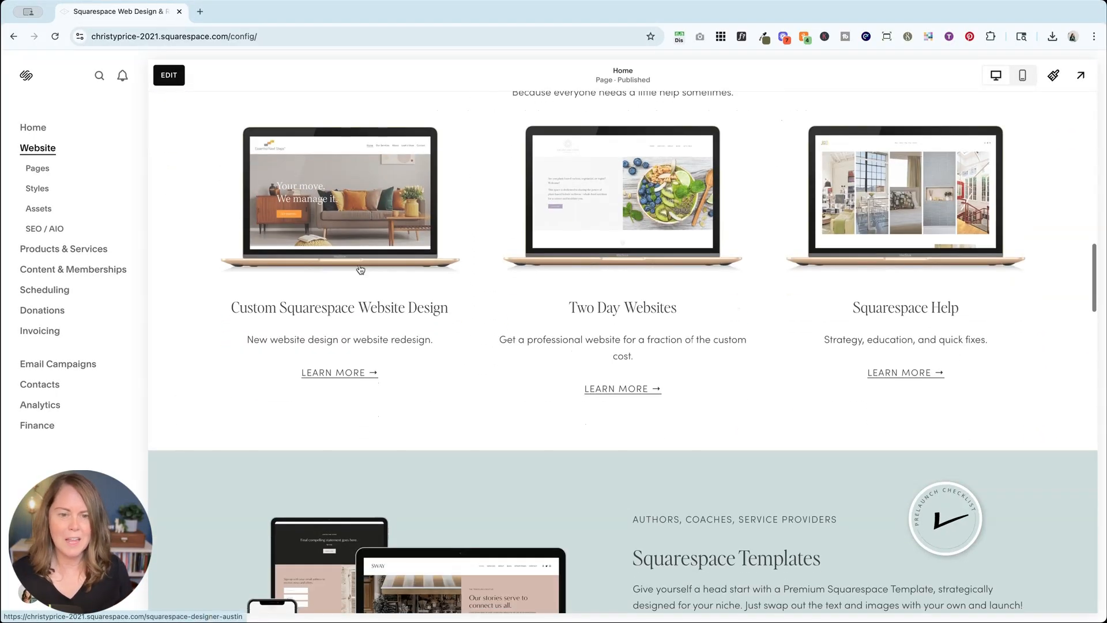
{"action": "scroll", "scroll_direction": "down", "scroll_amount": 3}
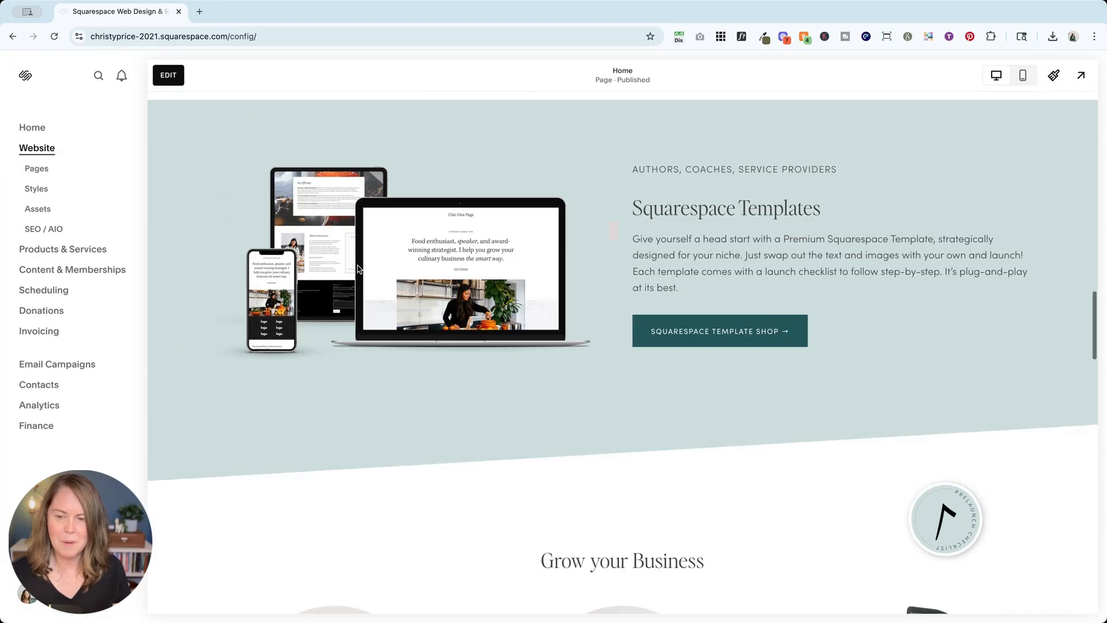
{"action": "scroll", "scroll_direction": "up", "scroll_amount": 3}
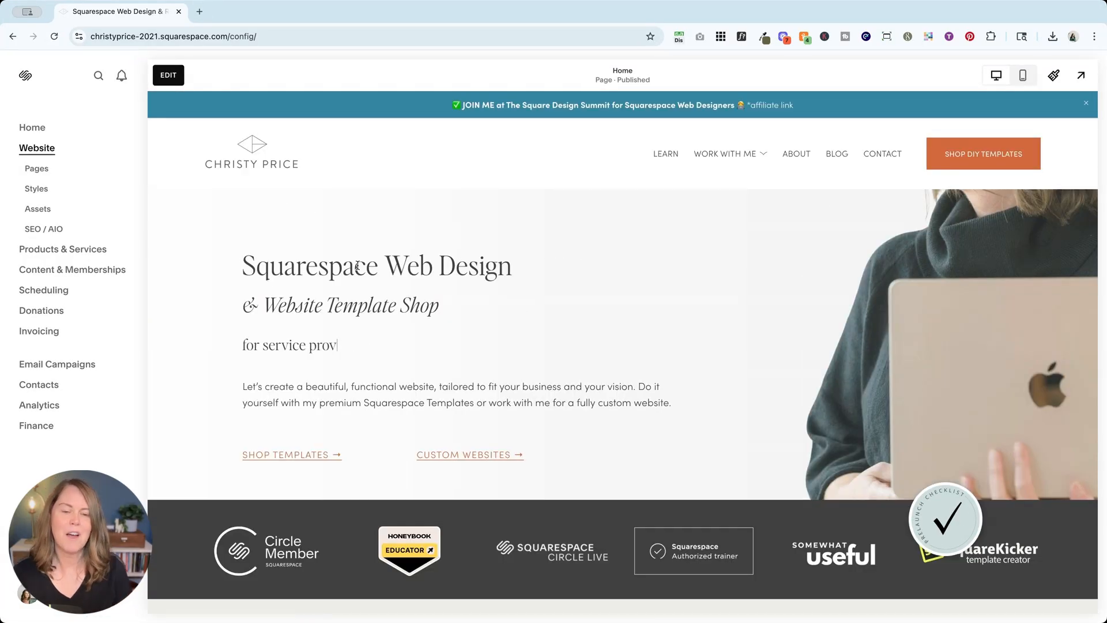